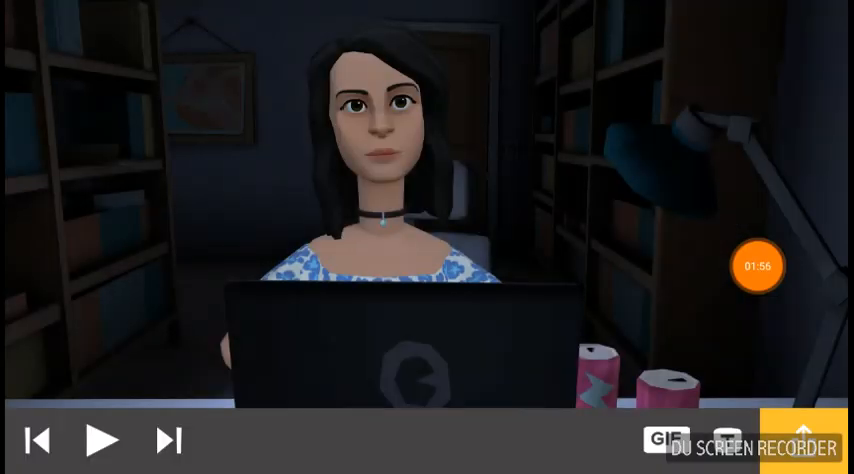
- Exit the Keep drawing and play the 'Victor emerald 500i1 outro june 2018' YouTube video
click(101, 439)
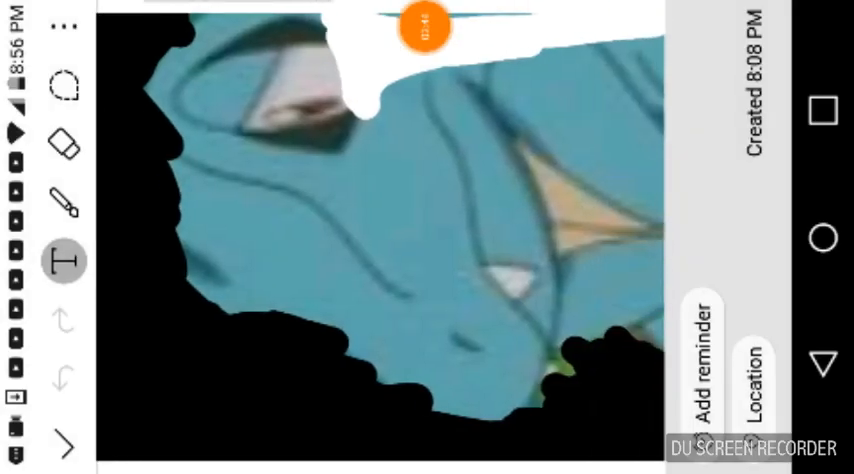
click(426, 27)
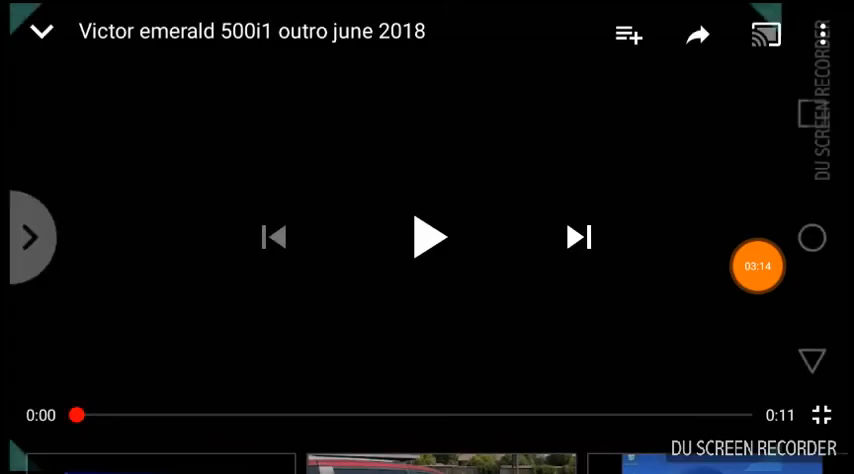
click(429, 237)
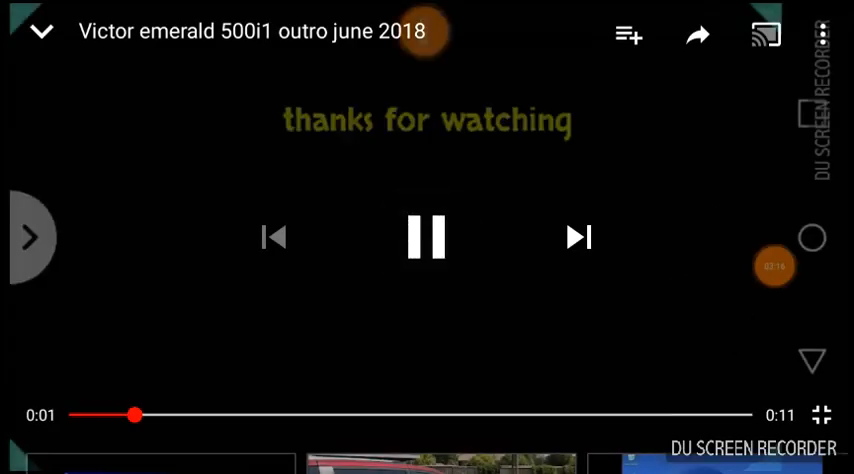